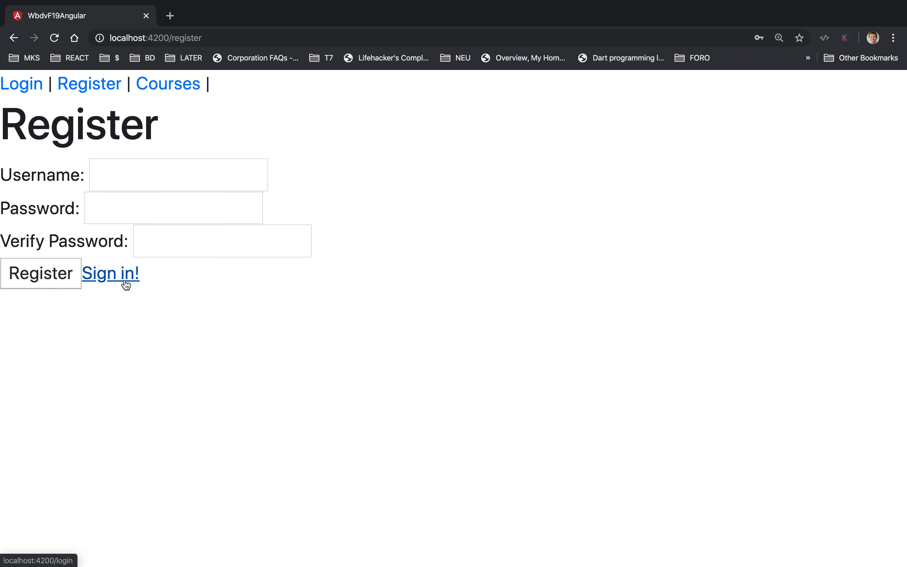
Follow the 'Sign in!' link on the Register page to reach the Login page
{"action": "left_click", "coordinate": [111, 273]}
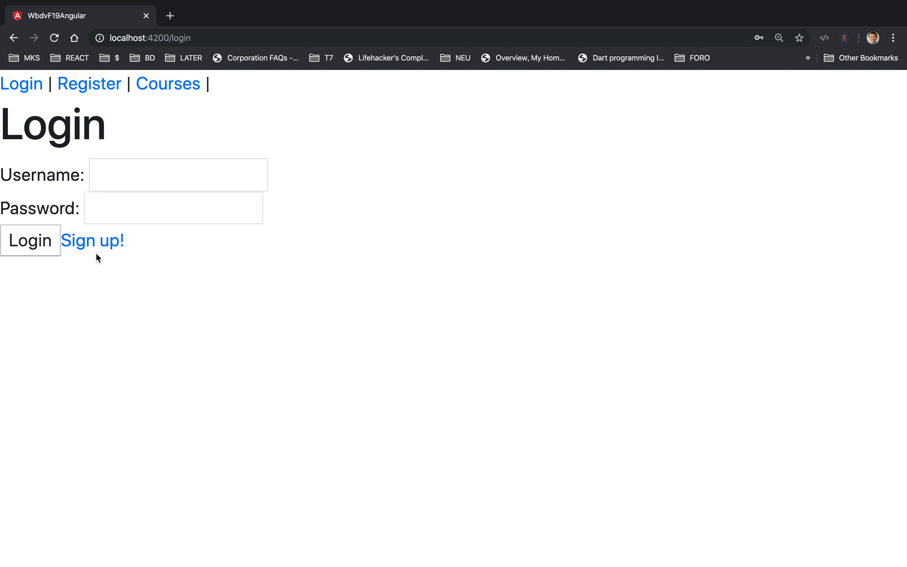
{"action": "mouse_move", "coordinate": [89, 84]}
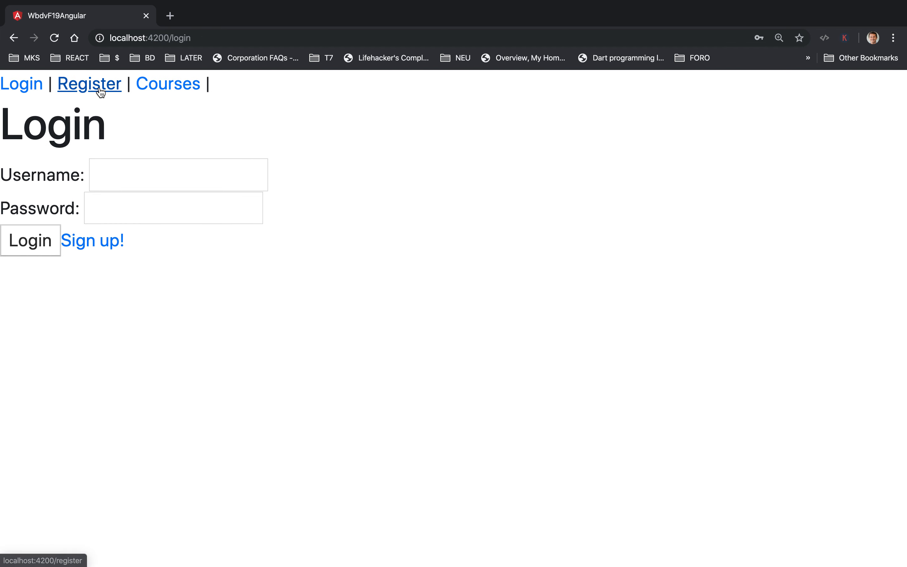
{"action": "mouse_move", "coordinate": [21, 83]}
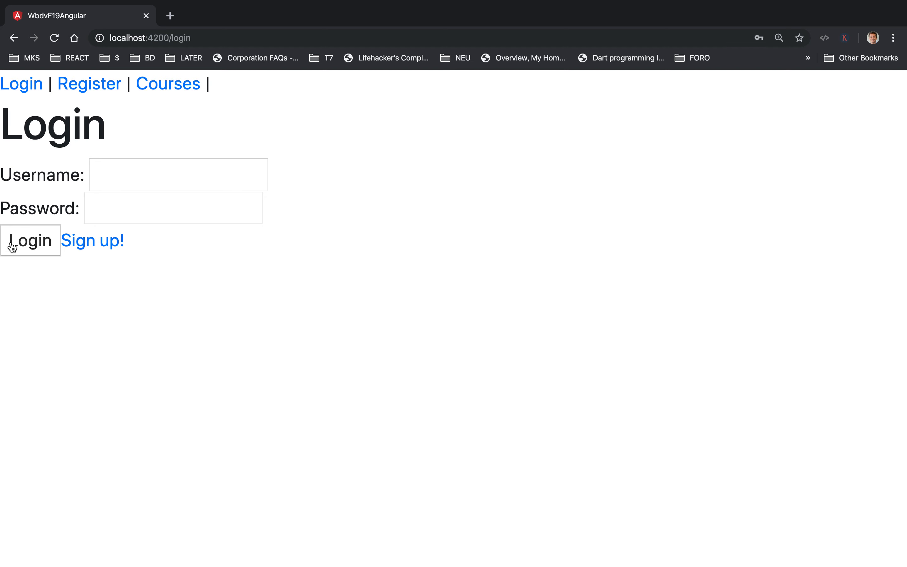
{"action": "mouse_move", "coordinate": [88, 327]}
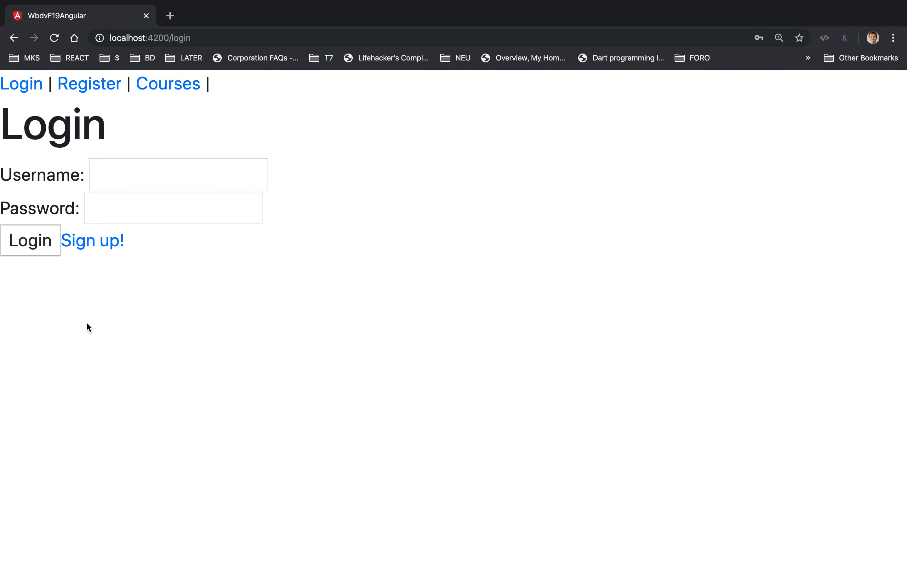
Run 'ng g c profile' in the project folder to generate the profile component
{"action": "left_click", "coordinate": [519, 541]}
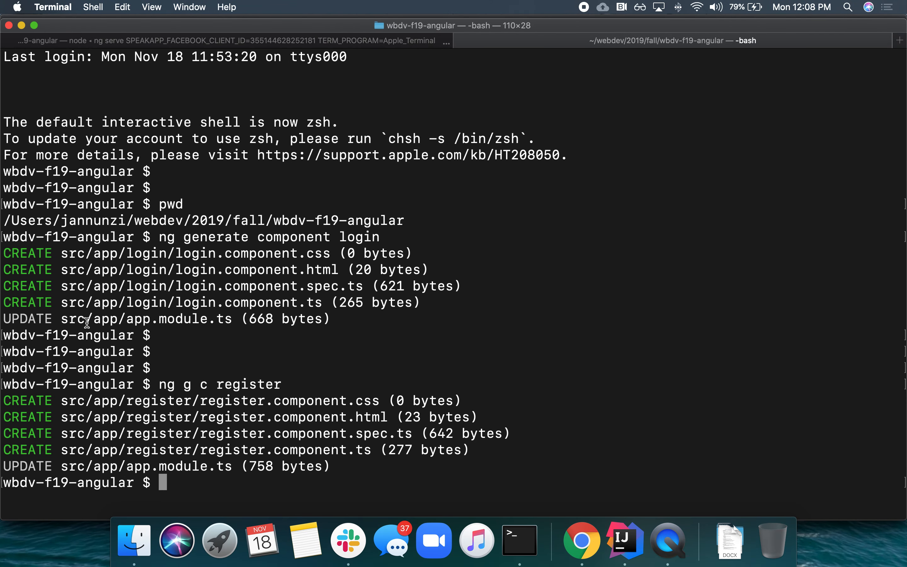
{"action": "type", "text": "ng g"}
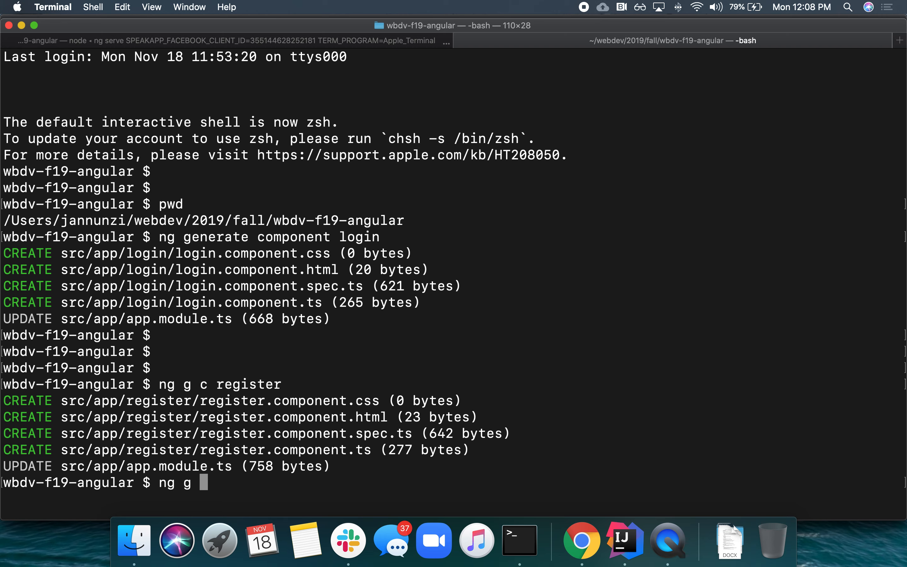
{"action": "type", "text": "c"}
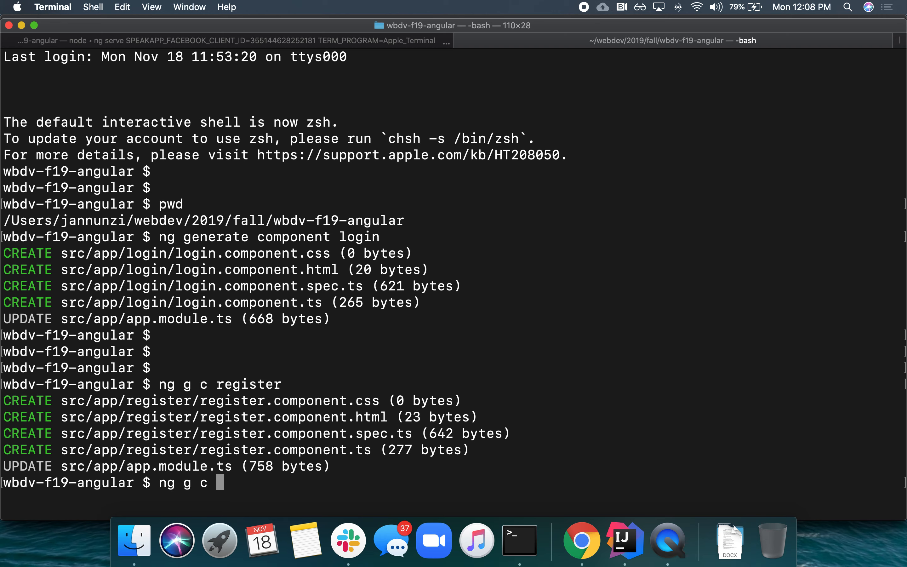
{"action": "type", "text": "profile"}
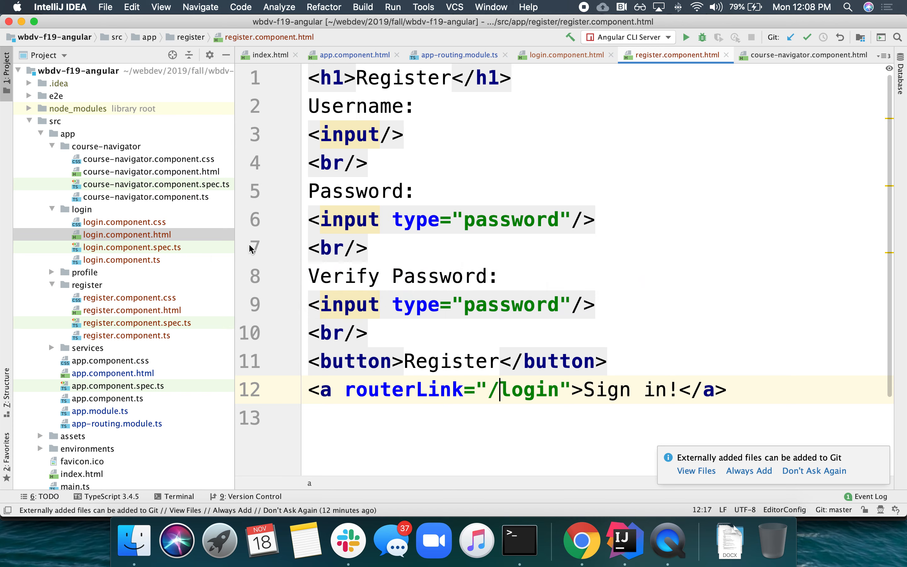
{"action": "mouse_move", "coordinate": [97, 429]}
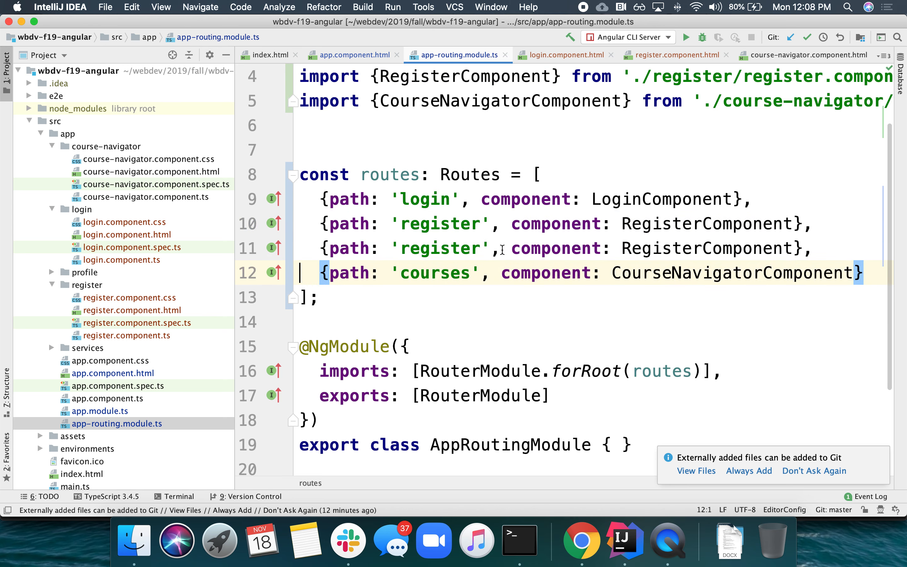
Add the {path: 'profile', component: ProfileComponent} route and a '/profile' routerLink in app.component.html
{"action": "type", "text": "profile"}
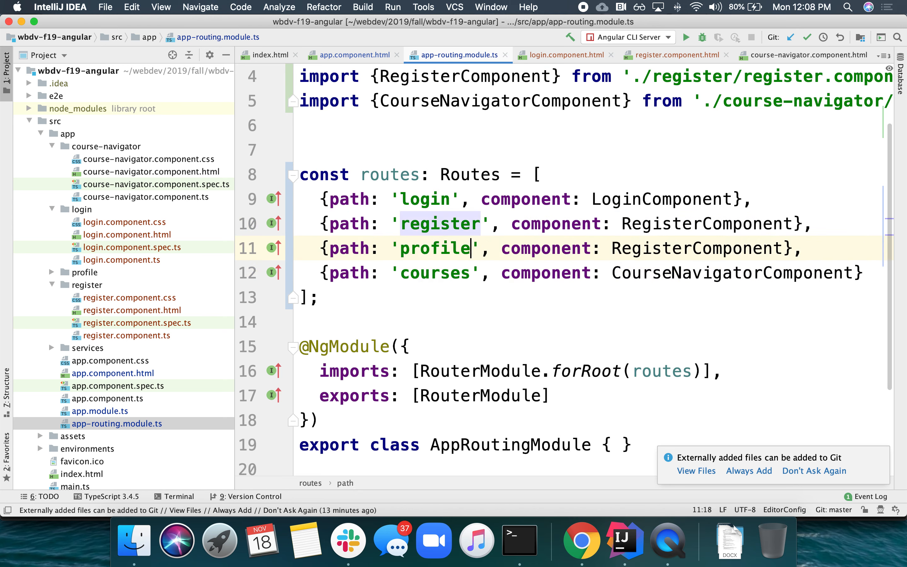
{"action": "type", "text": "Profil"}
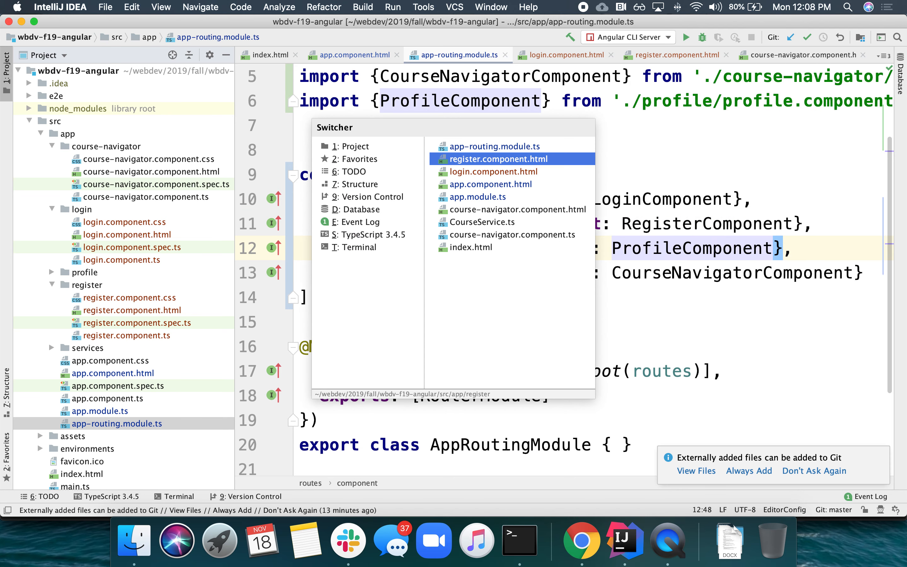
{"action": "left_click", "coordinate": [490, 184]}
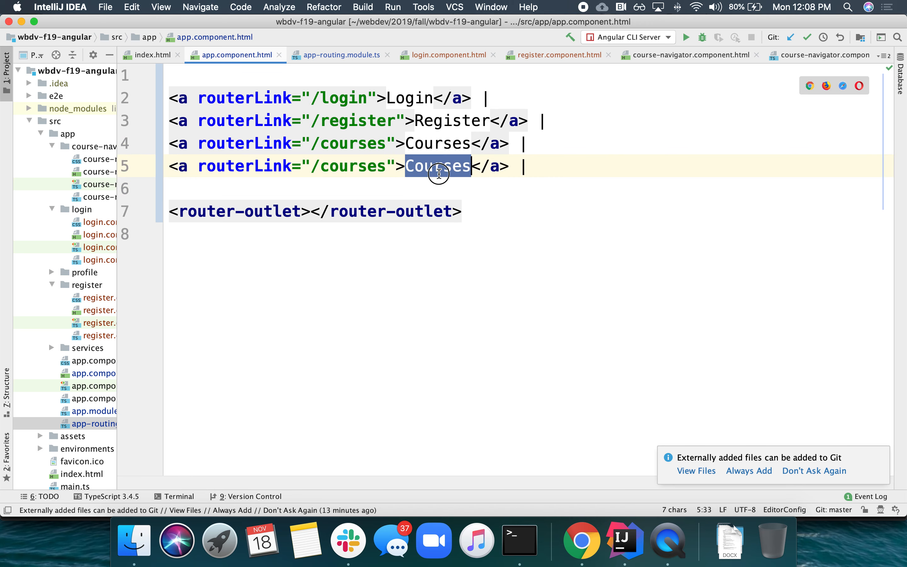
{"action": "type", "text": "Profil"}
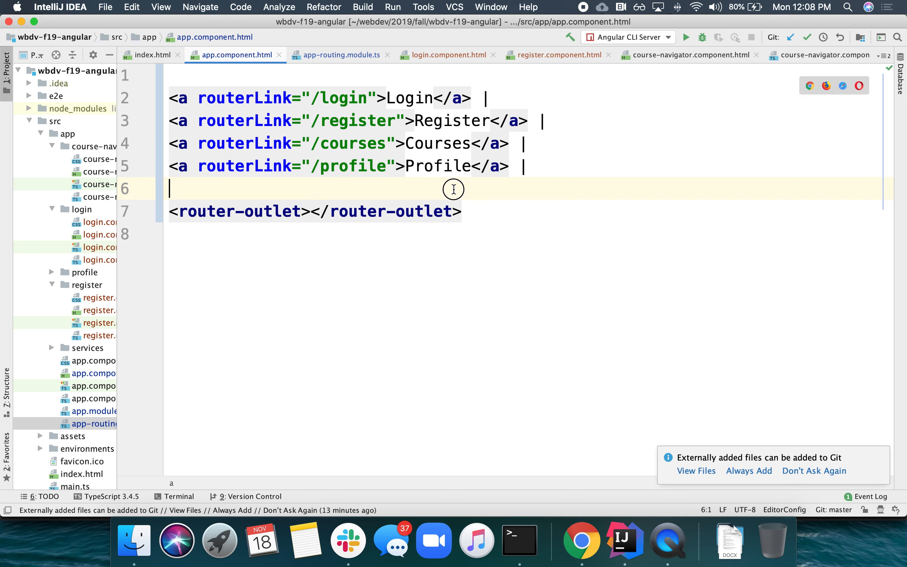
{"action": "mouse_move", "coordinate": [119, 255]}
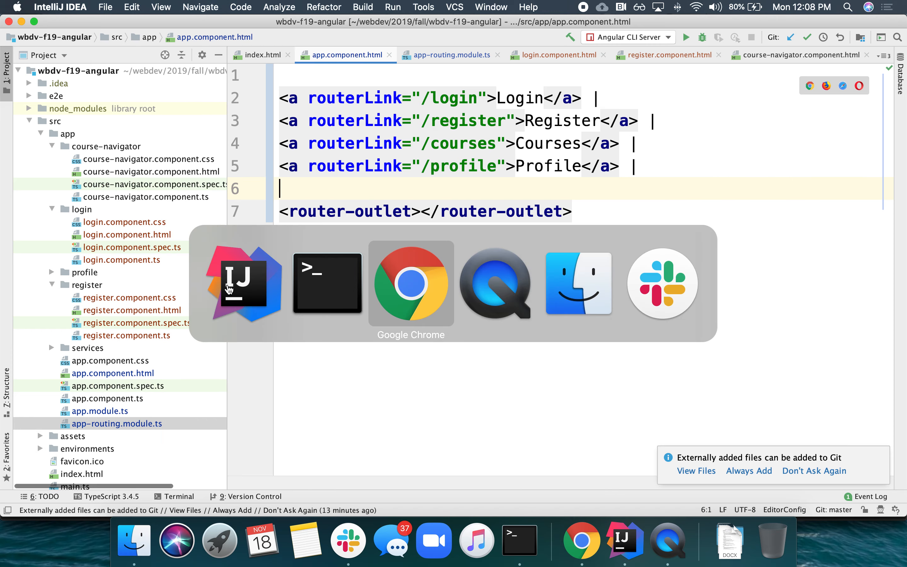
Visit localhost:4200/profile via the Profile link, showing 'profile works!'
{"action": "left_click", "coordinate": [411, 283]}
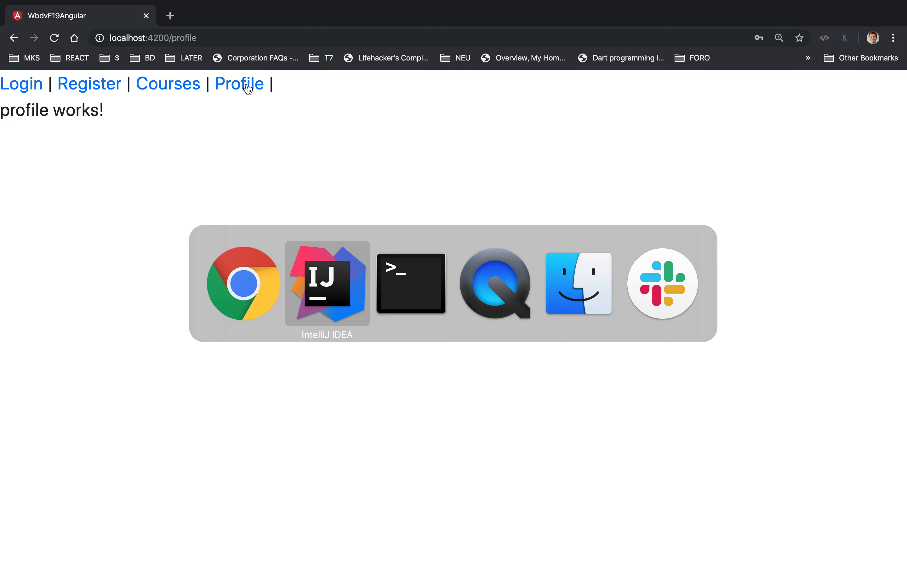
{"action": "left_click", "coordinate": [327, 284]}
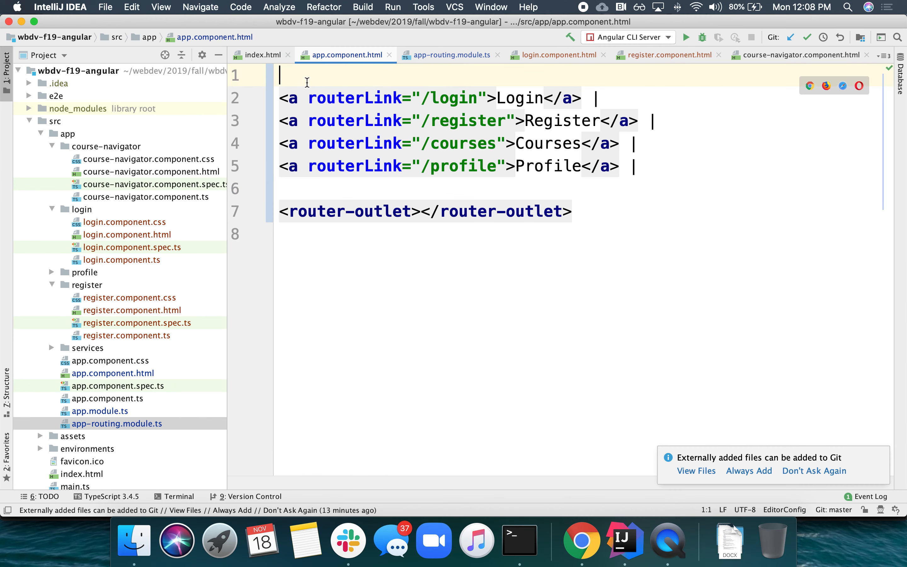
Wrap the nav links and router-outlet in a <div class="container-fluid"> in app.component.html
{"action": "type", "text": "<div"}
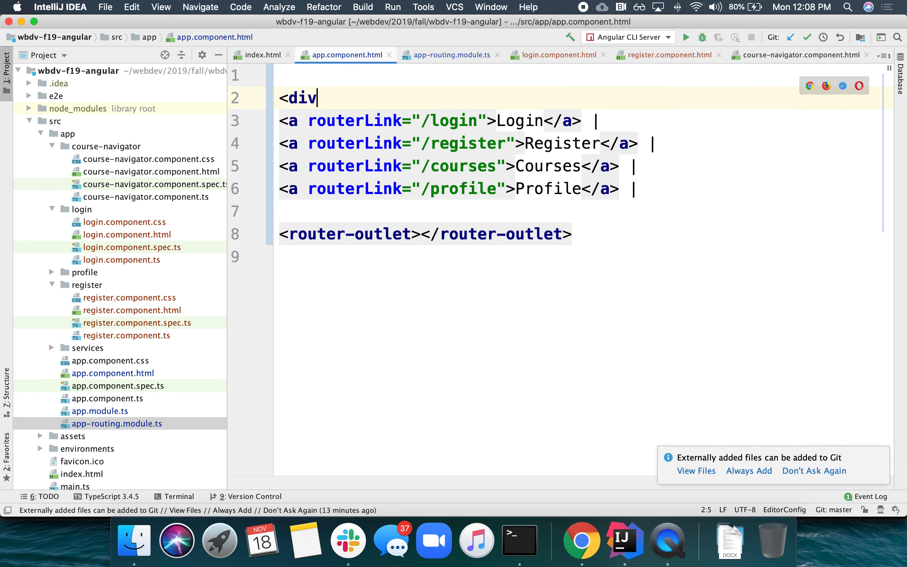
{"action": "left_click", "coordinate": [328, 121]}
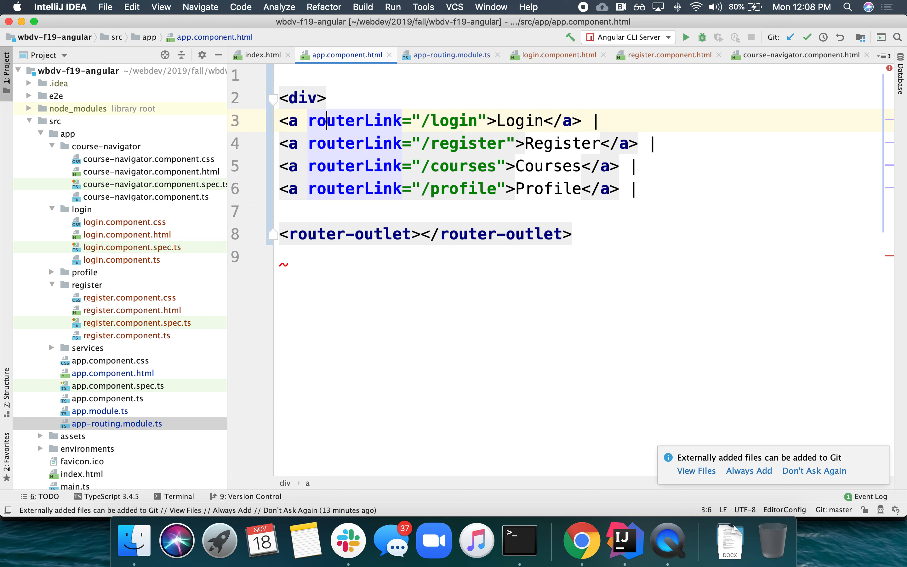
{"action": "type", "text": "</div>"}
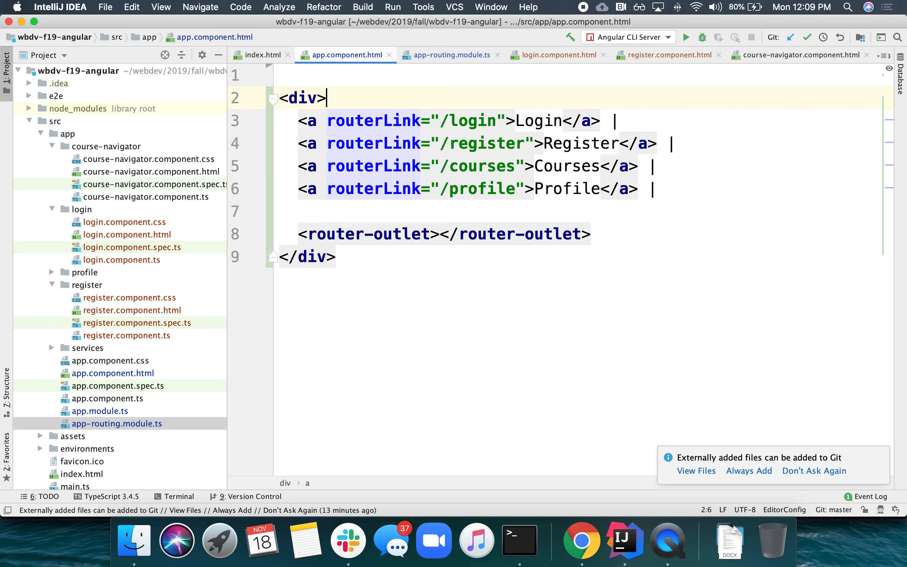
{"action": "type", "text": "[class."}
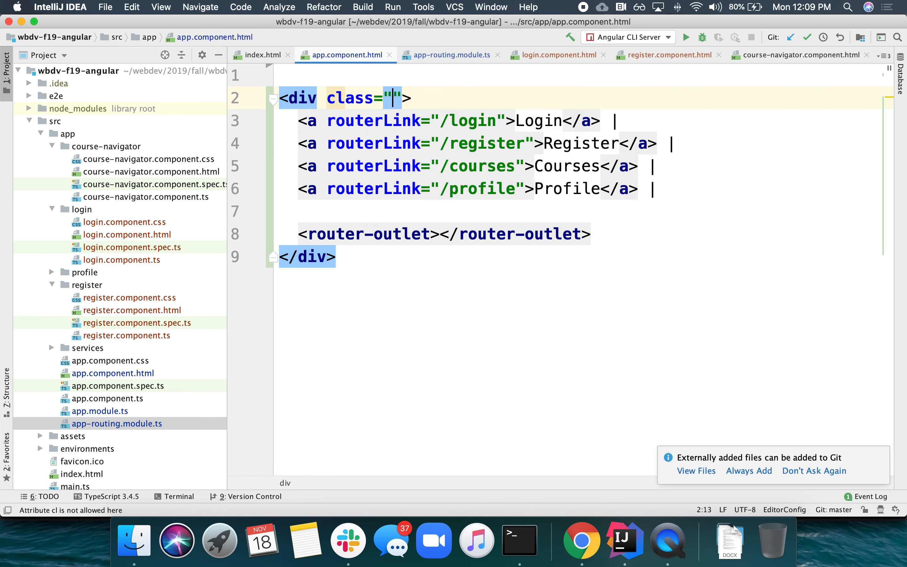
{"action": "type", "text": "container-flui"}
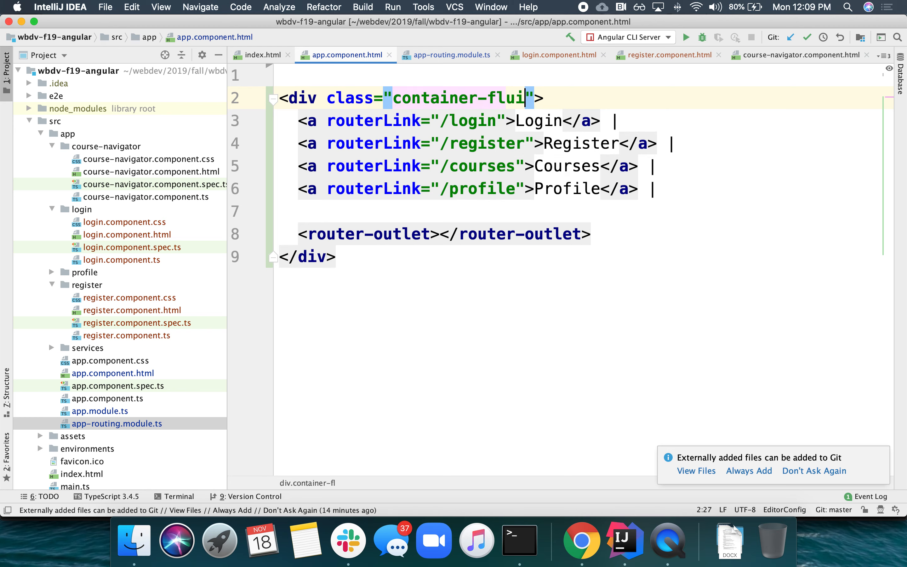
{"action": "left_click", "coordinate": [581, 541]}
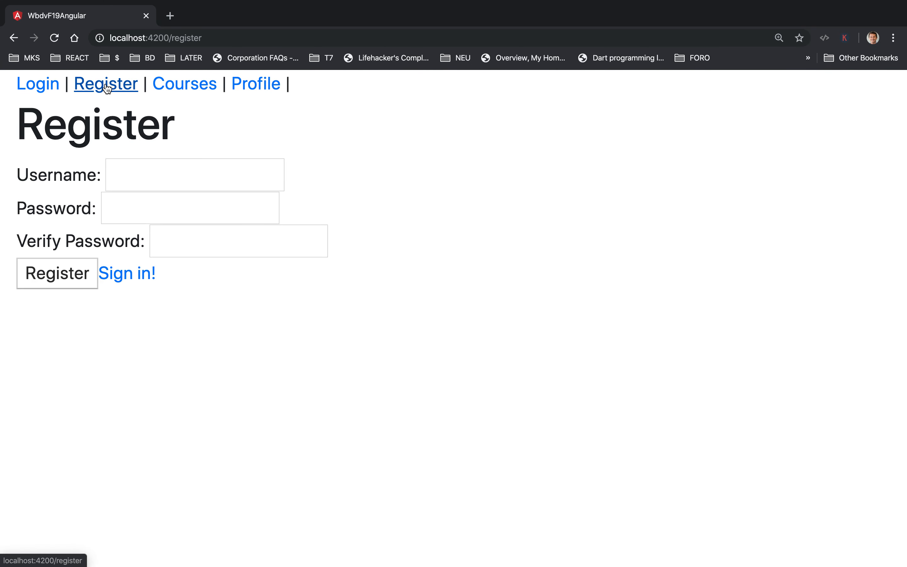
Visit the Register, Courses and Profile pages to verify the container-fluid padding
{"action": "left_click", "coordinate": [184, 83]}
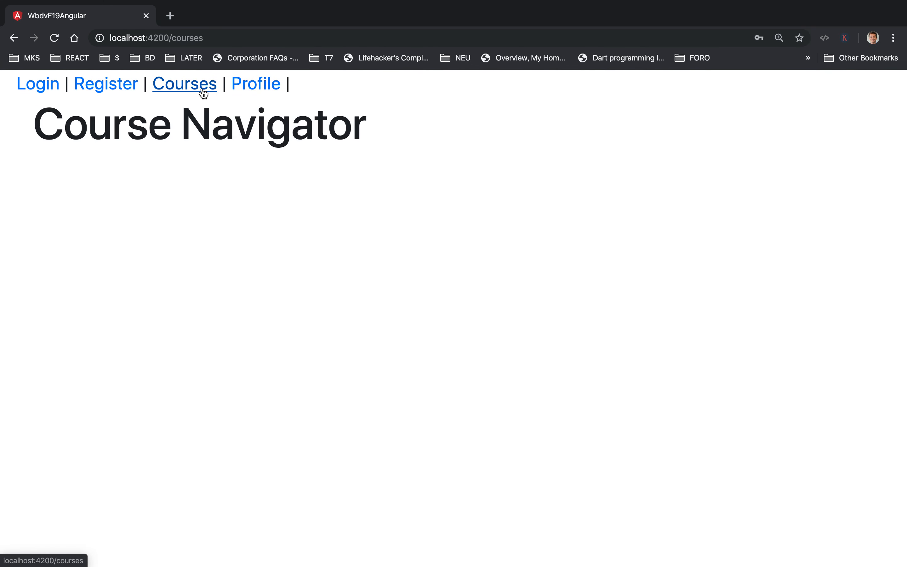
{"action": "left_click", "coordinate": [255, 83]}
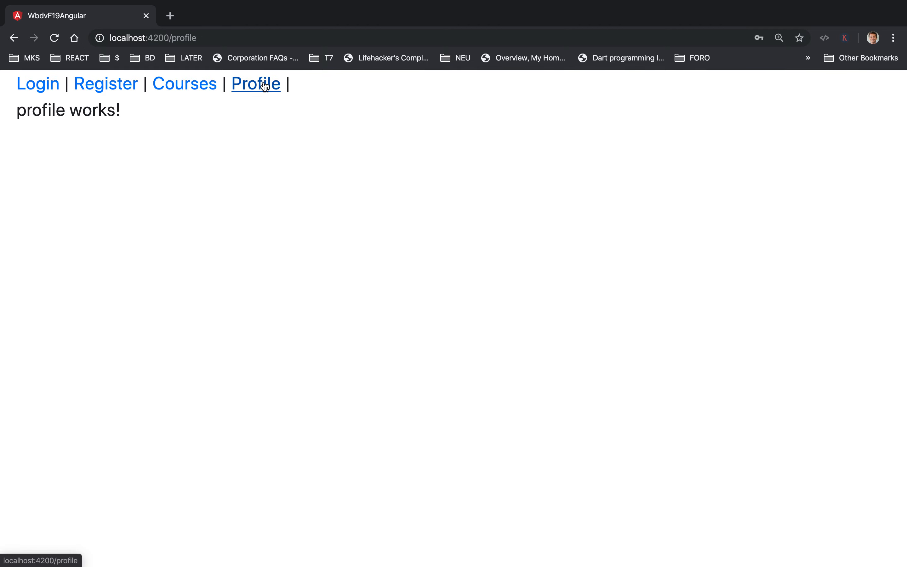
{"action": "left_click", "coordinate": [625, 541]}
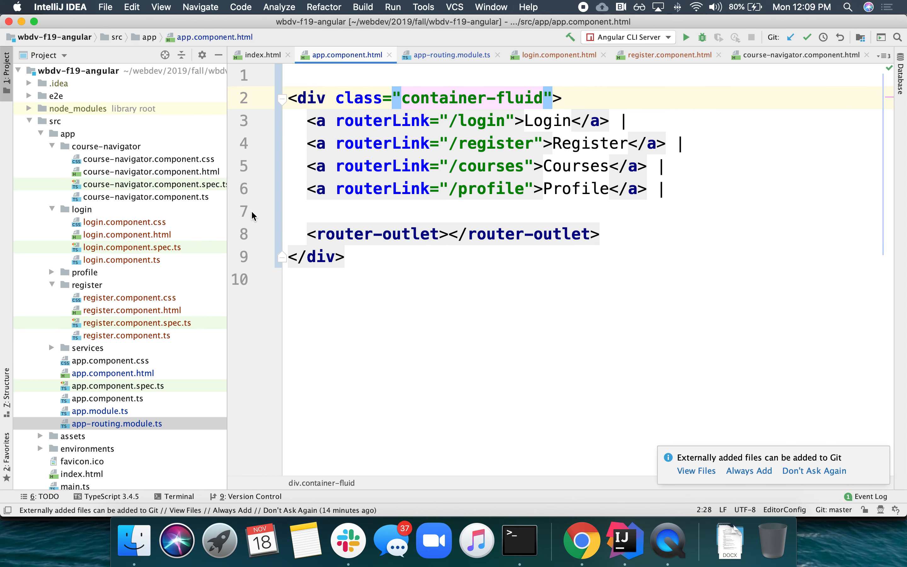
{"action": "mouse_move", "coordinate": [118, 259]}
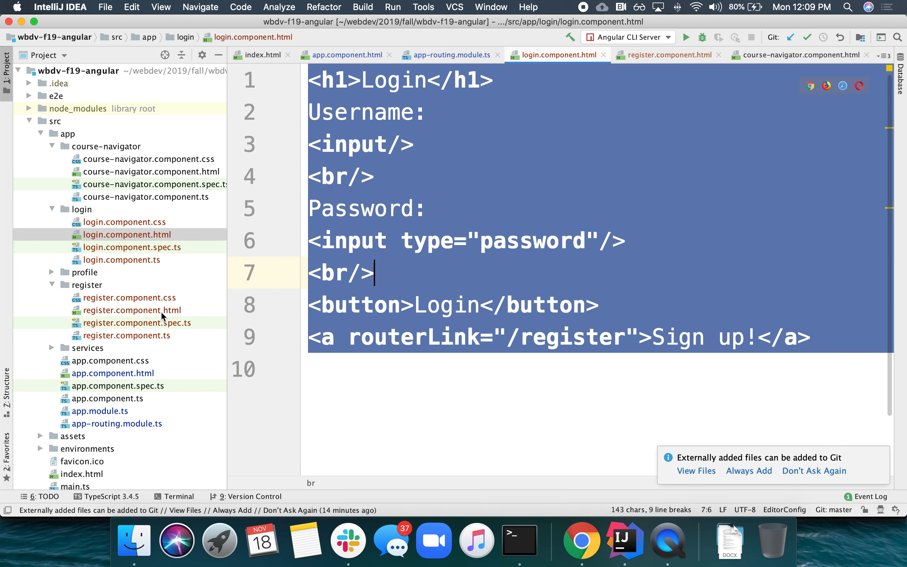
{"action": "mouse_move", "coordinate": [98, 364]}
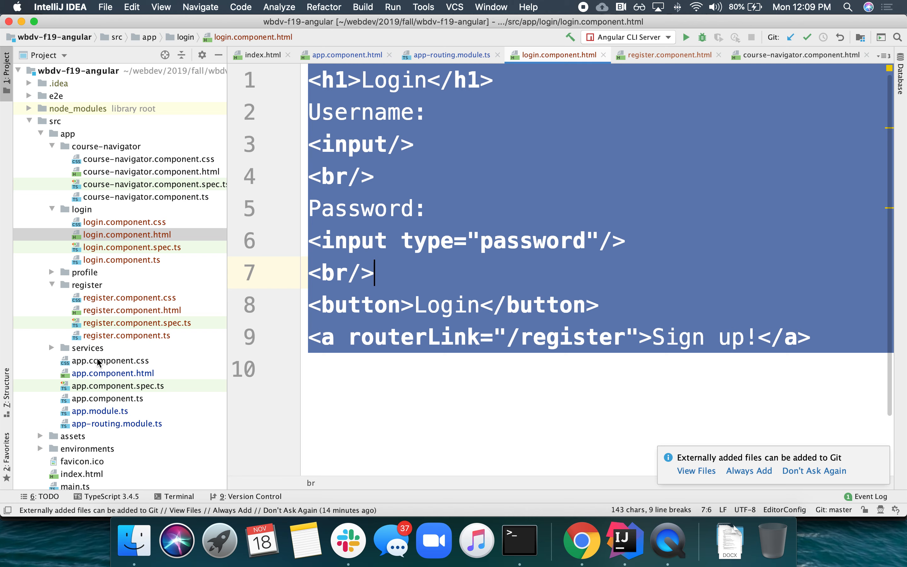
Paste the copied login markup into profile/profile.component.html
{"action": "left_click", "coordinate": [84, 272]}
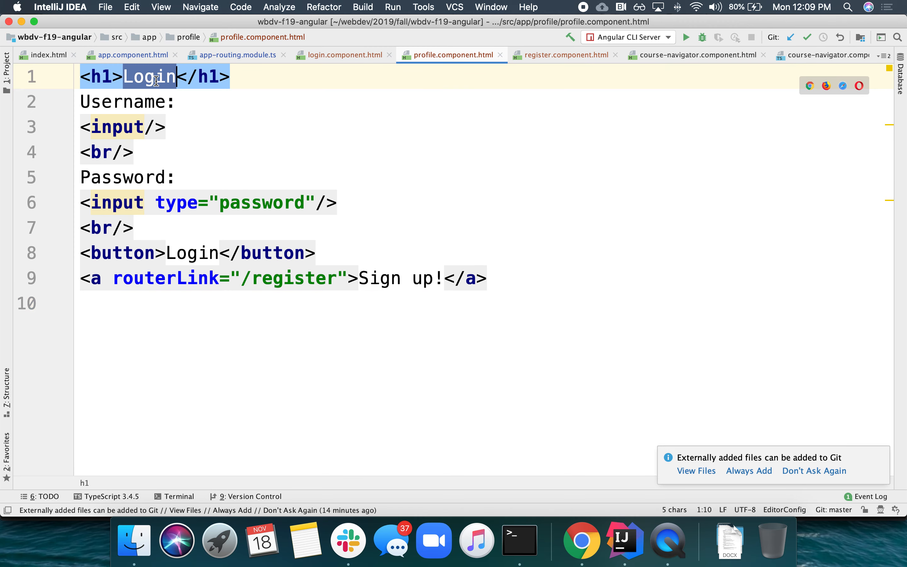
Rename the heading to Profile and add Date of Birth (type date) and Email inputs
{"action": "type", "text": "Profile"}
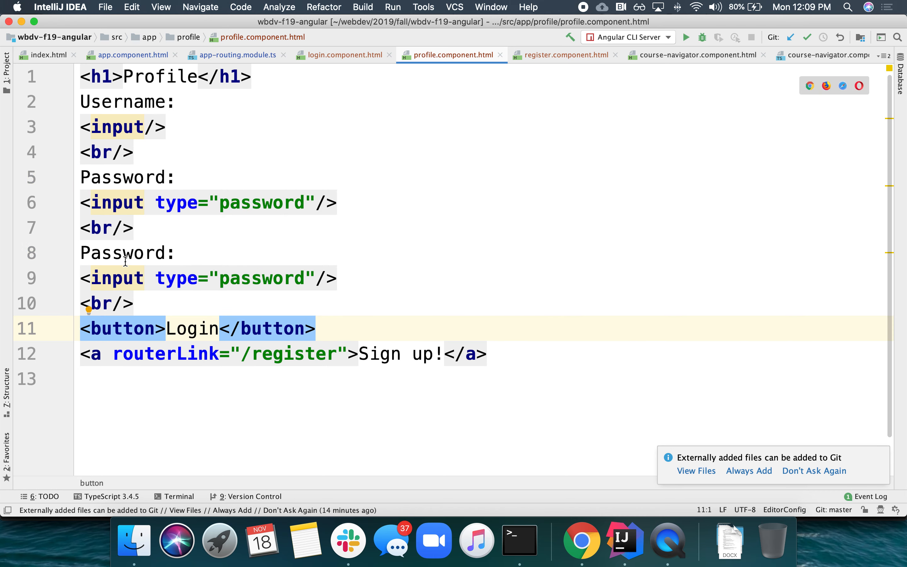
{"action": "type", "text": "Da:"}
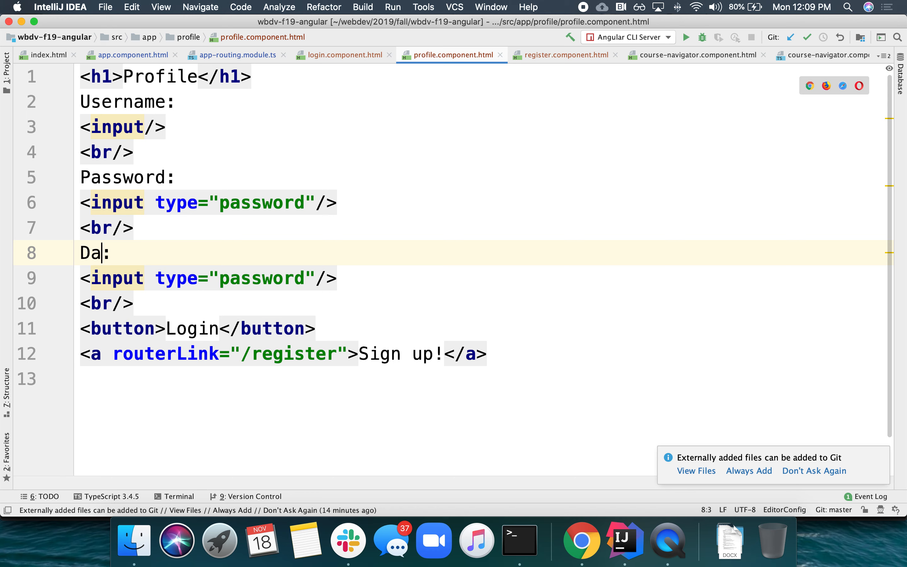
{"action": "type", "text": "te of Birth"}
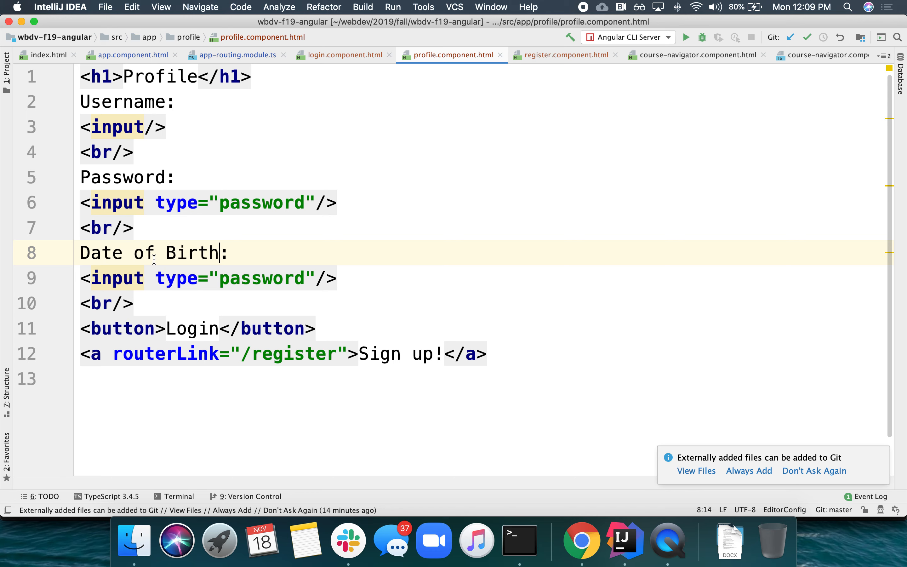
{"action": "type", "text": "date"}
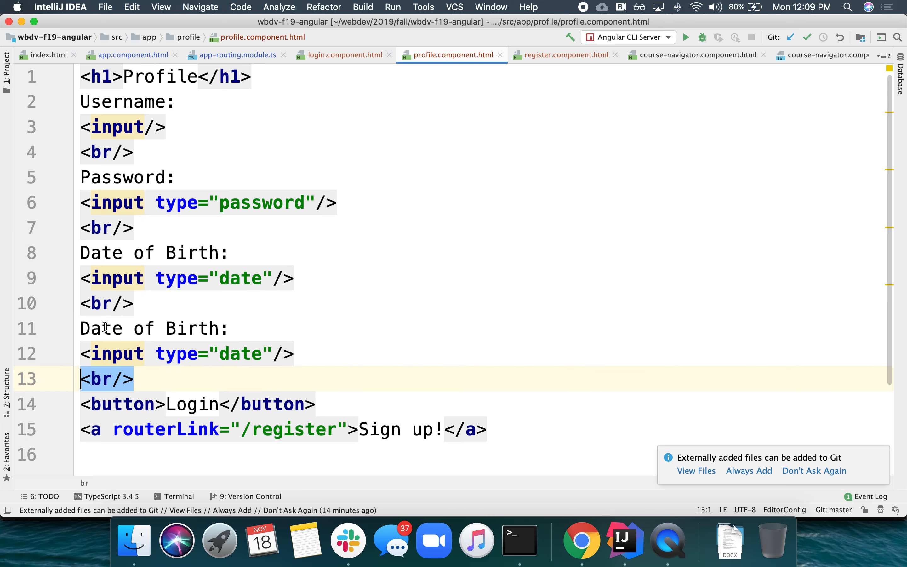
{"action": "type", "text": "Em:"}
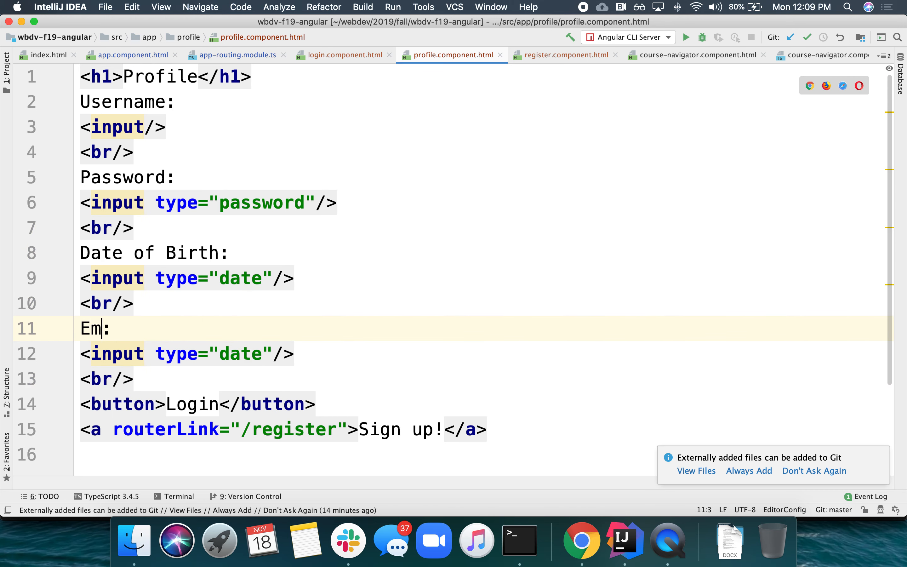
{"action": "type", "text": "ail"}
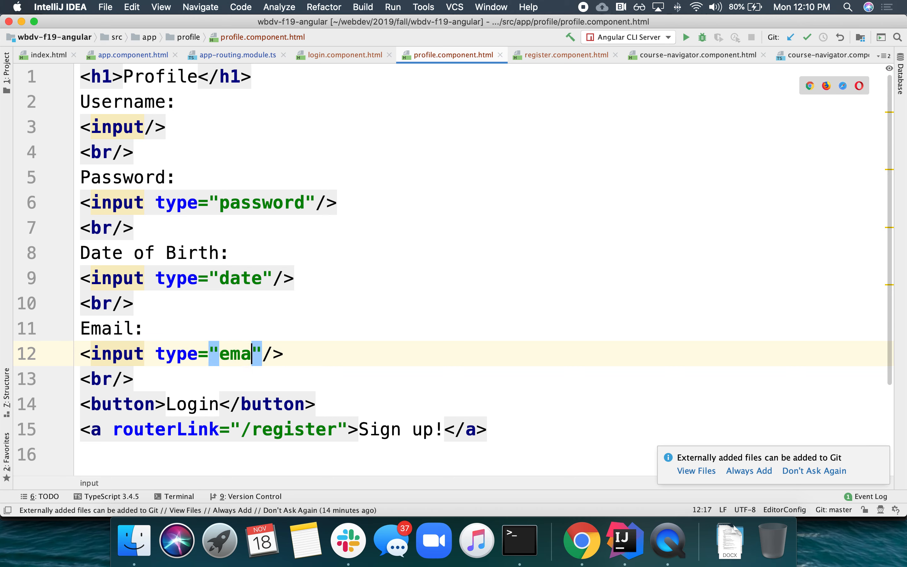
{"action": "type", "text": "il"}
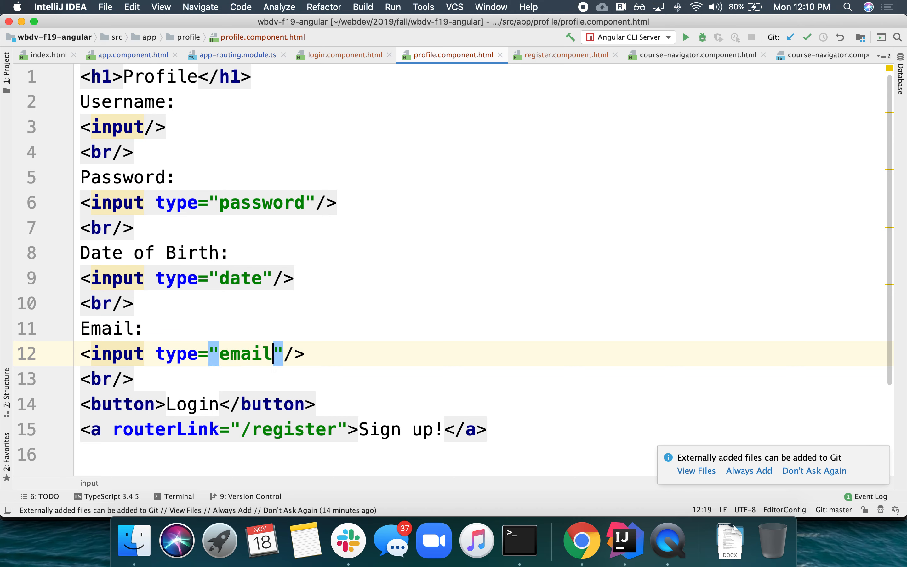
Rename the button to 'Update profile' and change the link to /login with text Logout
{"action": "double_click", "coordinate": [191, 404]}
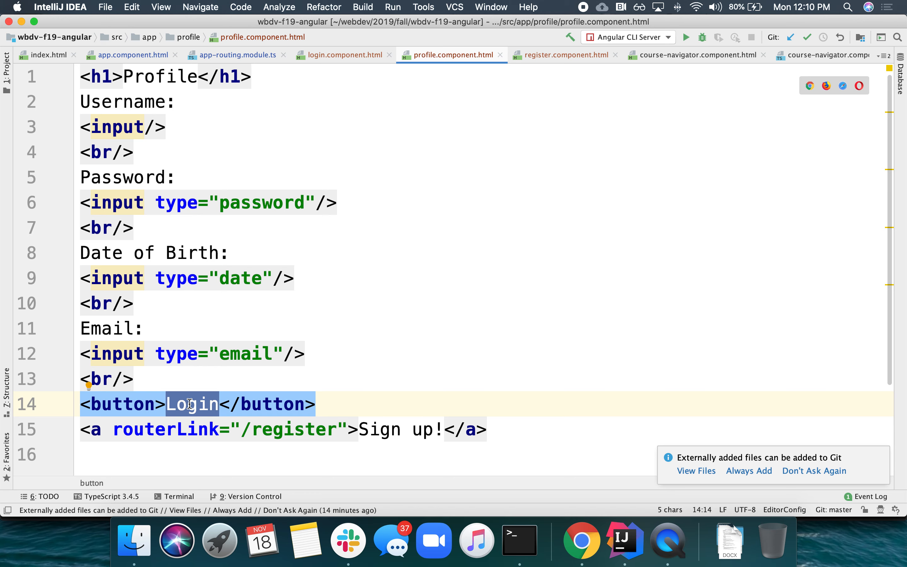
{"action": "type", "text": "Update profile"}
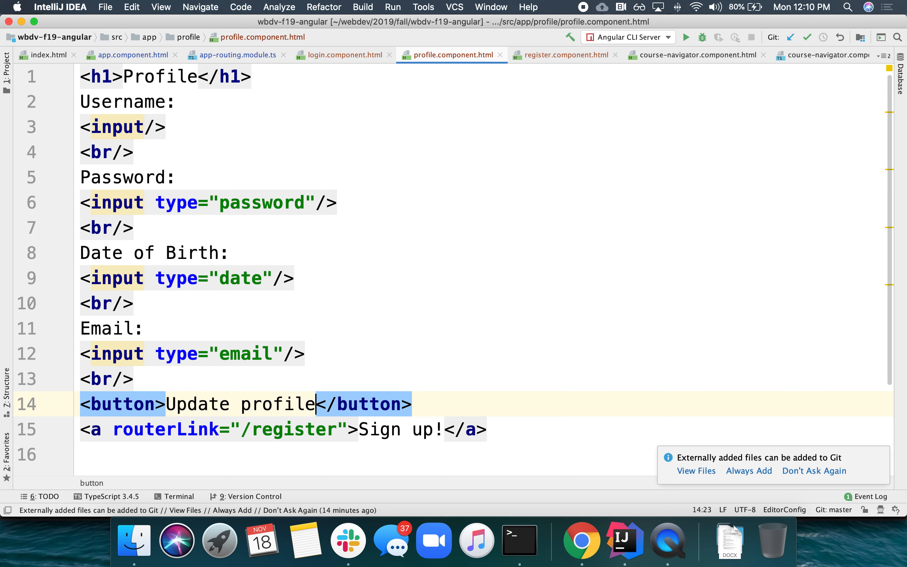
{"action": "double_click", "coordinate": [294, 429]}
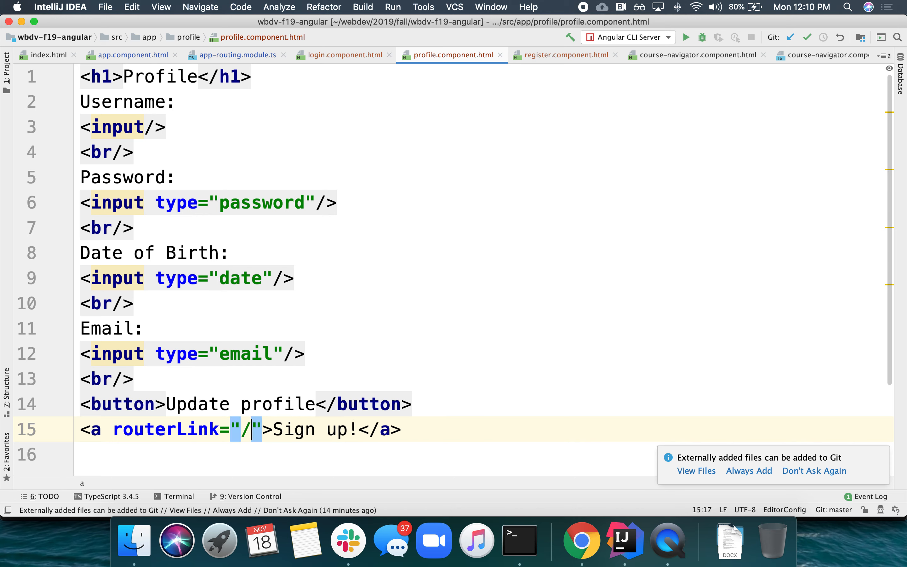
{"action": "type", "text": "Log"}
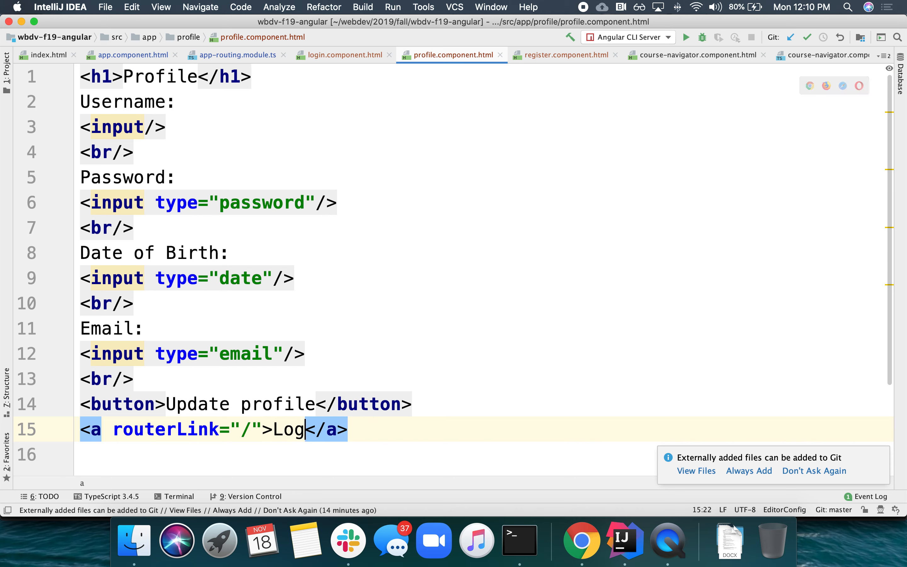
{"action": "type", "text": "out"}
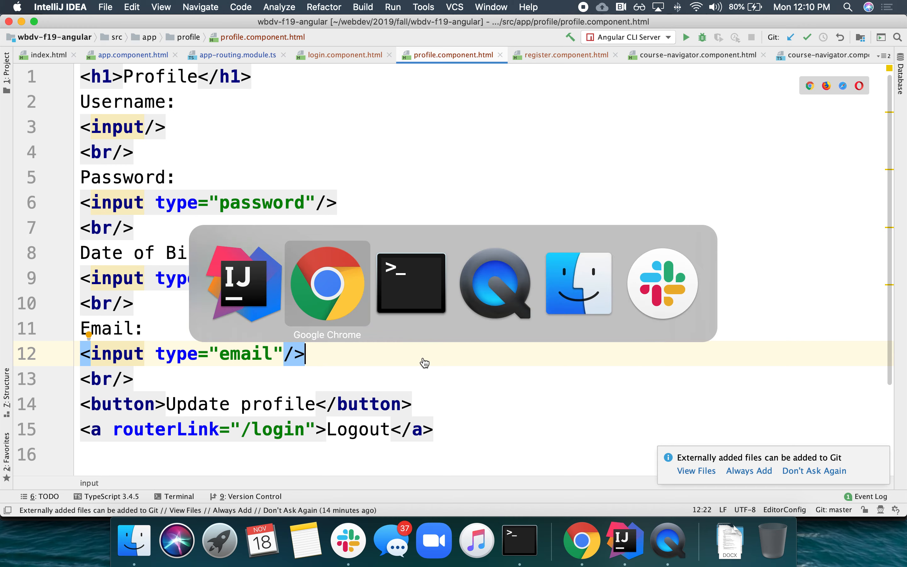
View the Profile page in Chrome, try the date picker and Email field, then reload it
{"action": "left_click", "coordinate": [326, 283]}
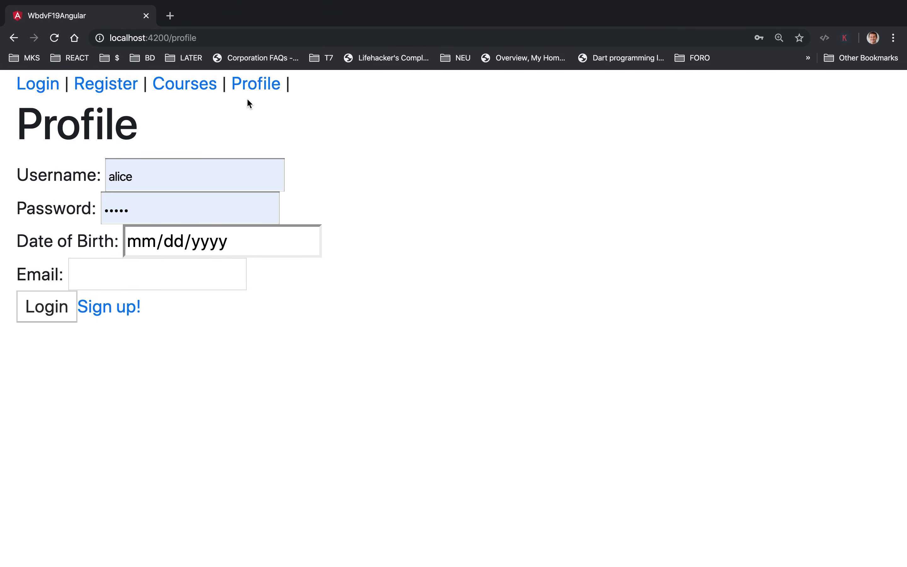
{"action": "left_click", "coordinate": [184, 83]}
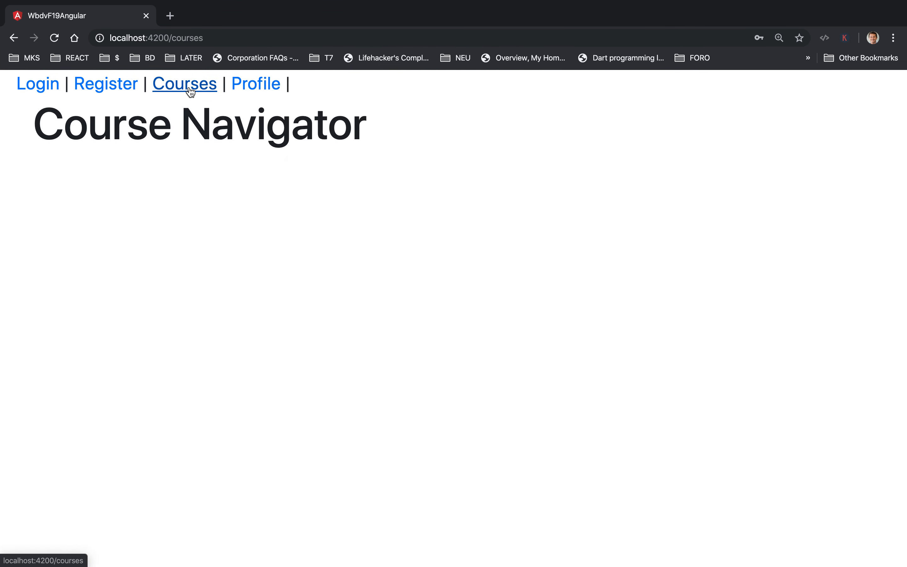
{"action": "left_click", "coordinate": [255, 84]}
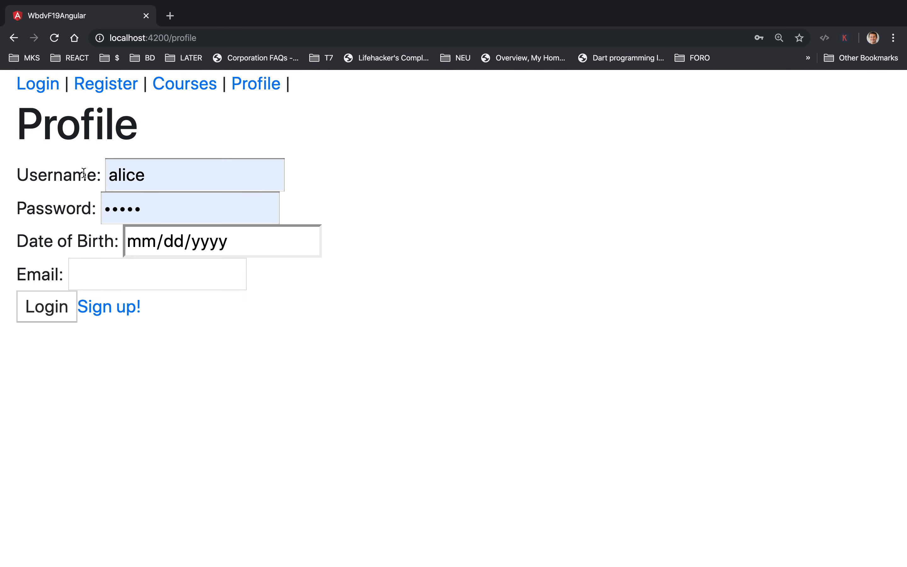
{"action": "left_click", "coordinate": [308, 241]}
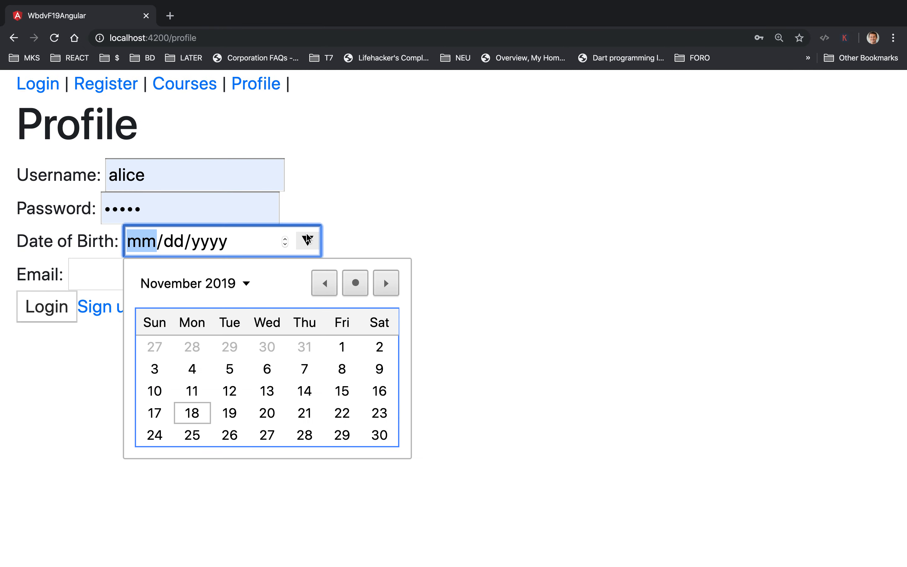
{"action": "left_click", "coordinate": [157, 273]}
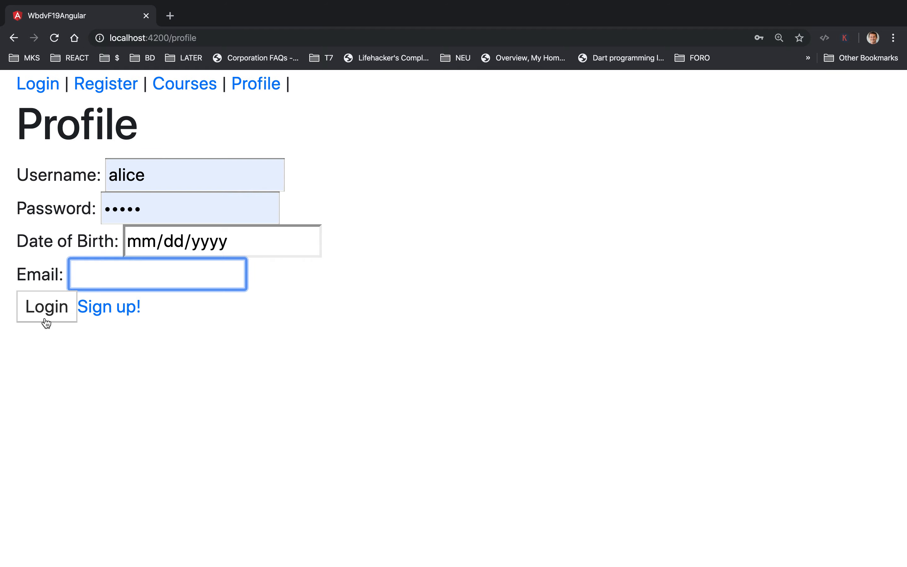
{"action": "left_click", "coordinate": [624, 540]}
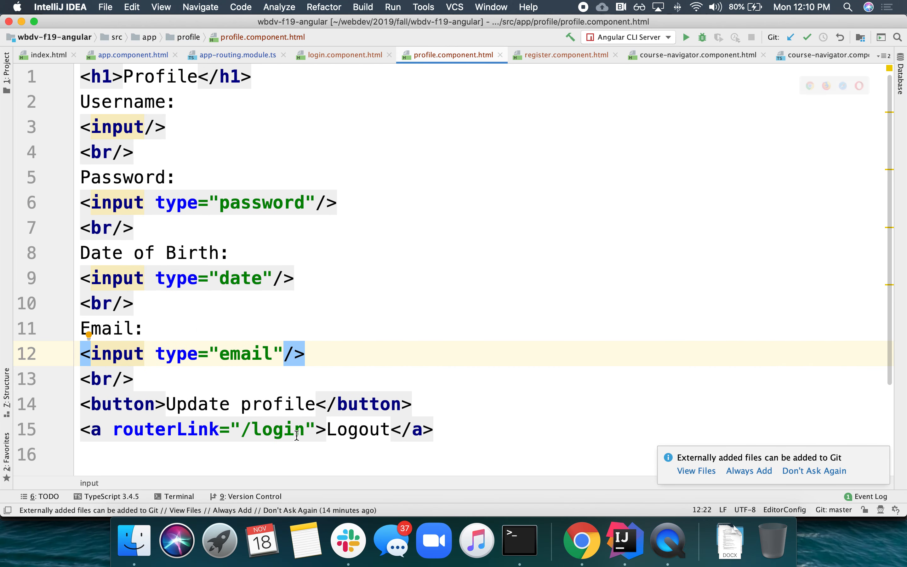
{"action": "left_click", "coordinate": [583, 541]}
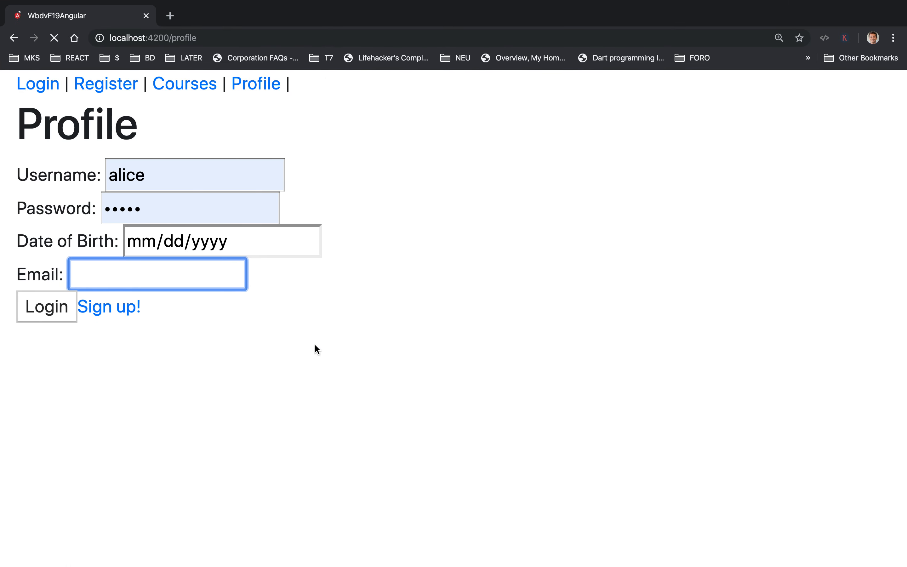
Try Update profile, follow Logout to the Login page twice, then reach Register via Sign up!
{"action": "left_click", "coordinate": [46, 306]}
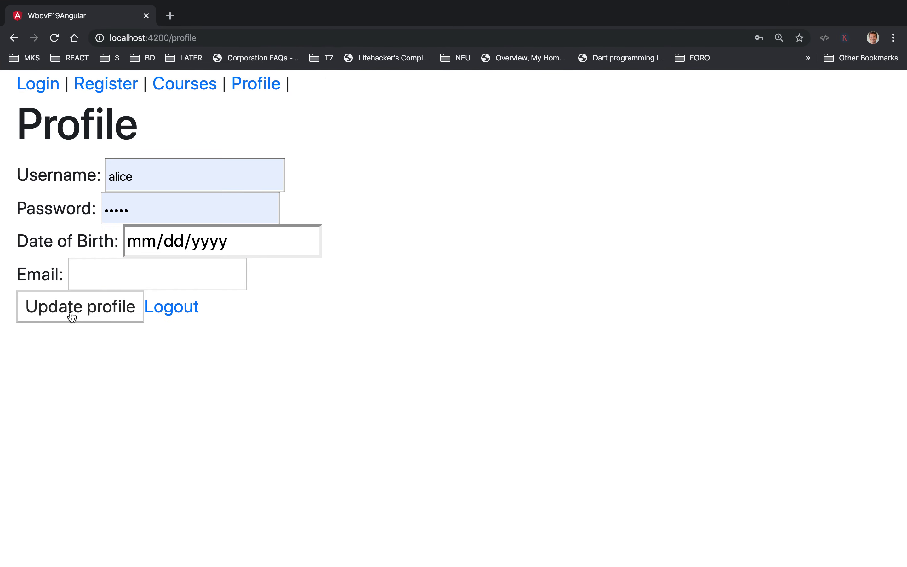
{"action": "left_click", "coordinate": [172, 306]}
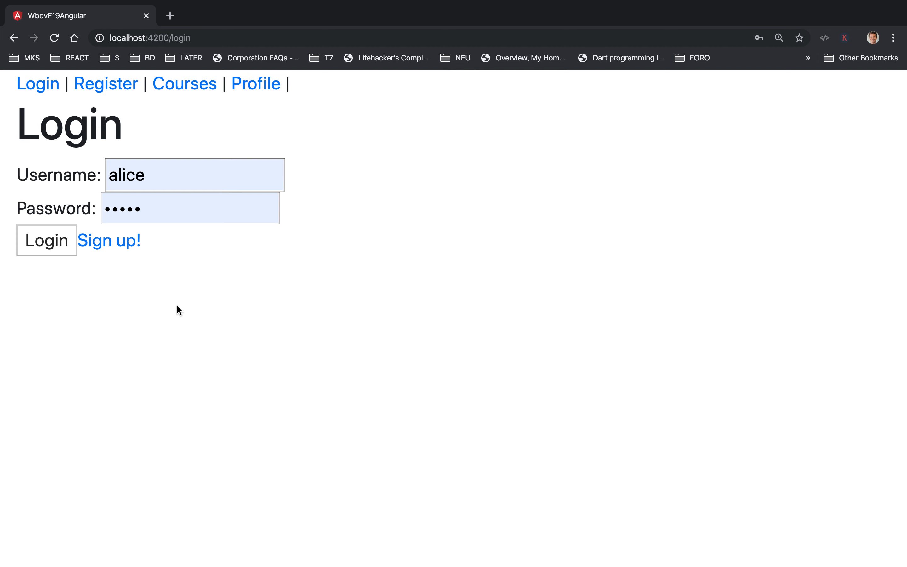
{"action": "mouse_move", "coordinate": [110, 240]}
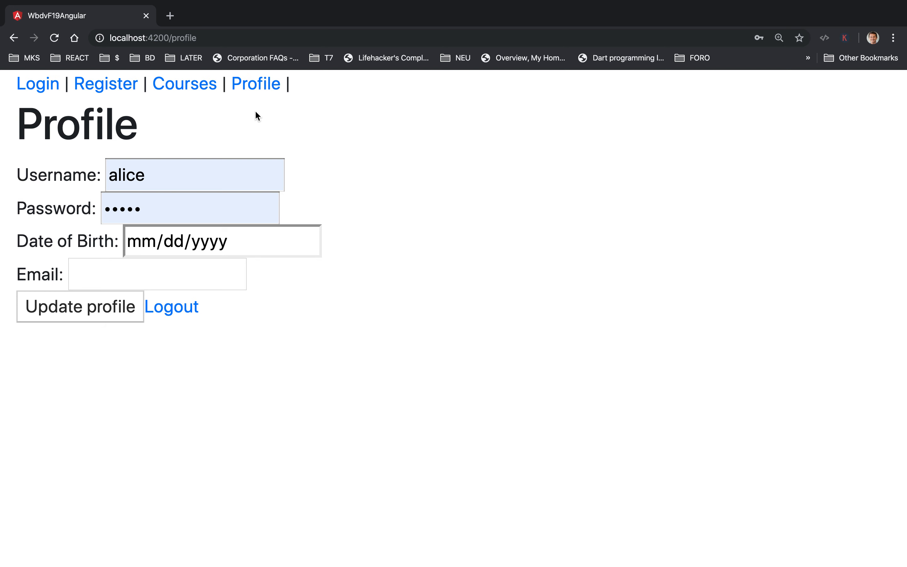
{"action": "left_click", "coordinate": [37, 84]}
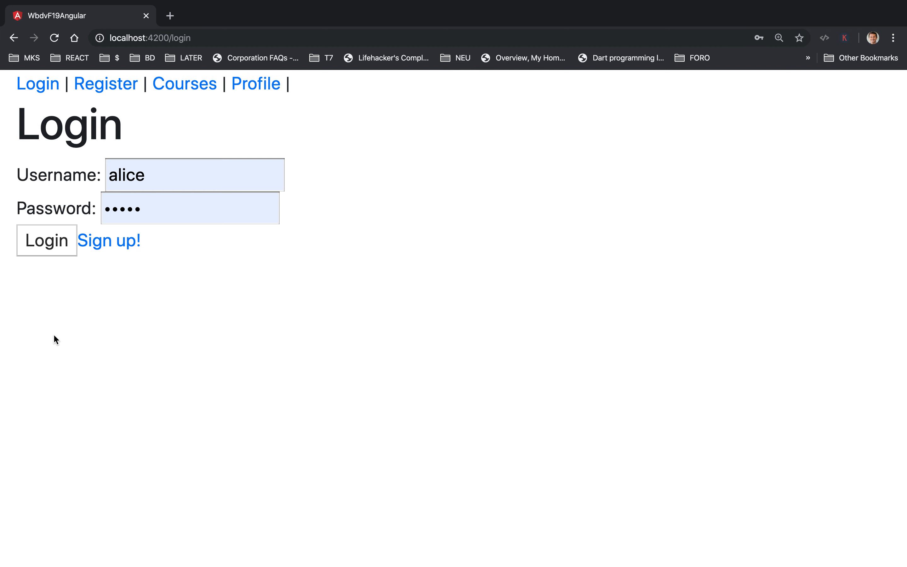
{"action": "left_click", "coordinate": [109, 241]}
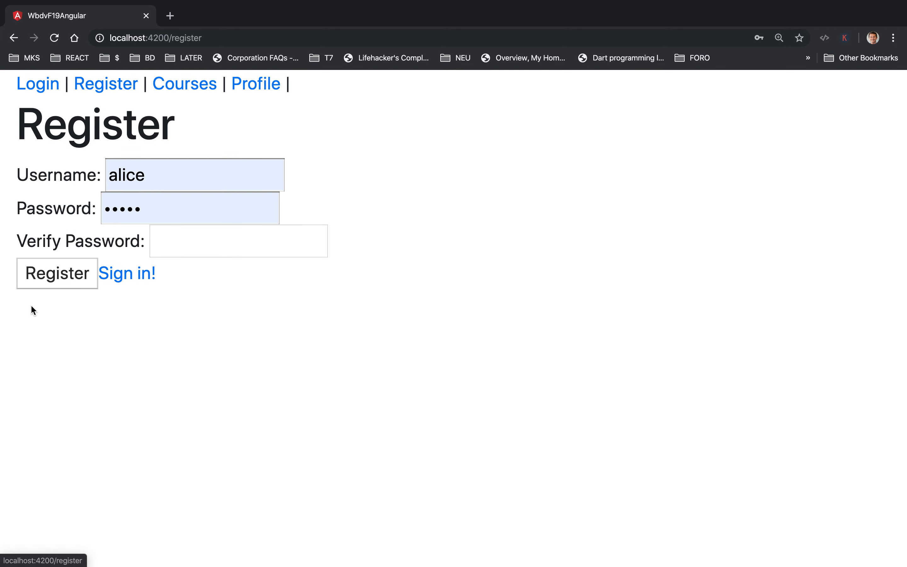
{"action": "mouse_move", "coordinate": [75, 429]}
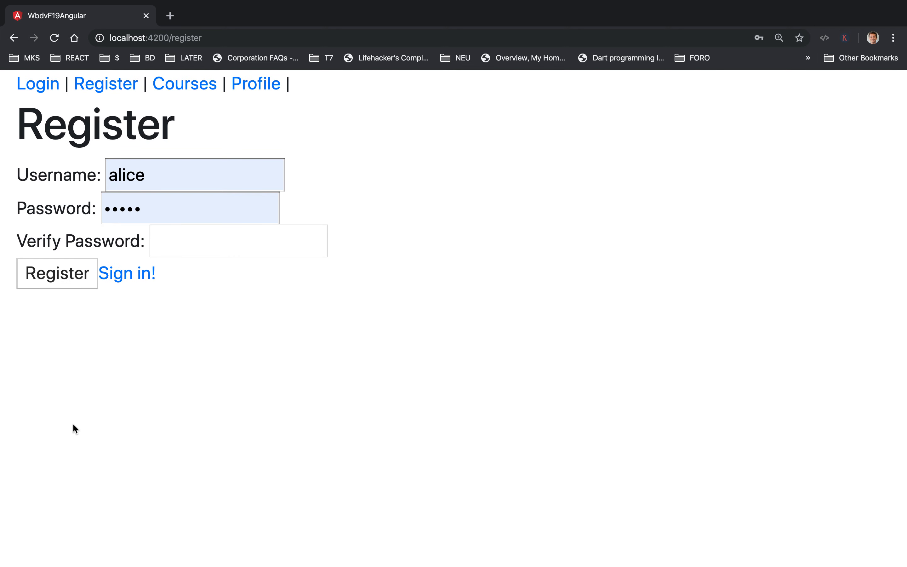